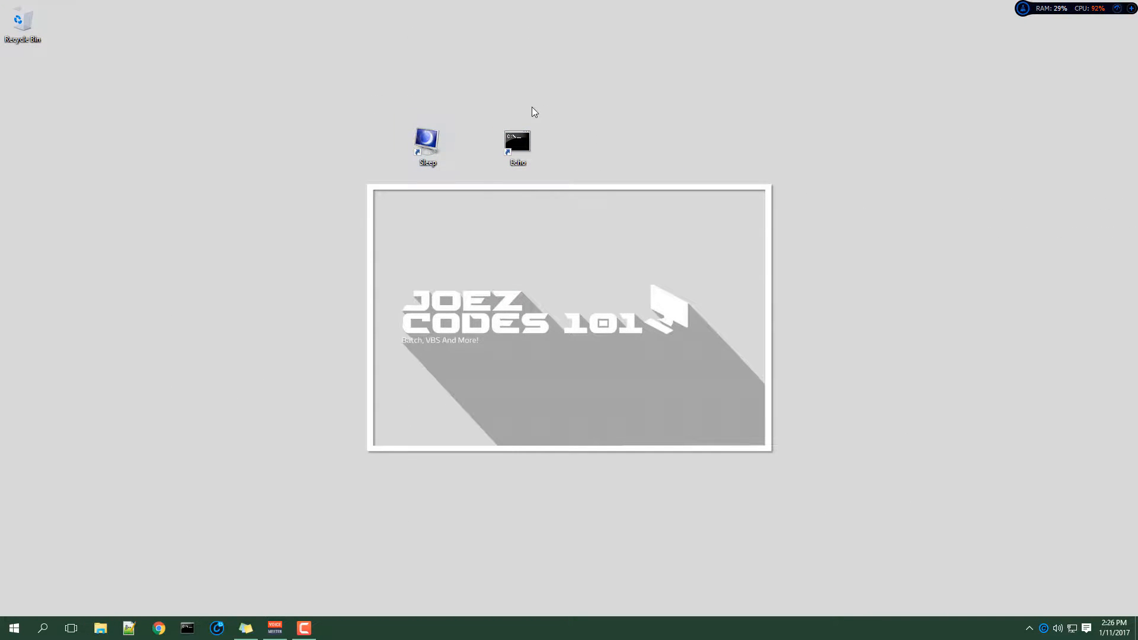
mouse_move(471, 134)
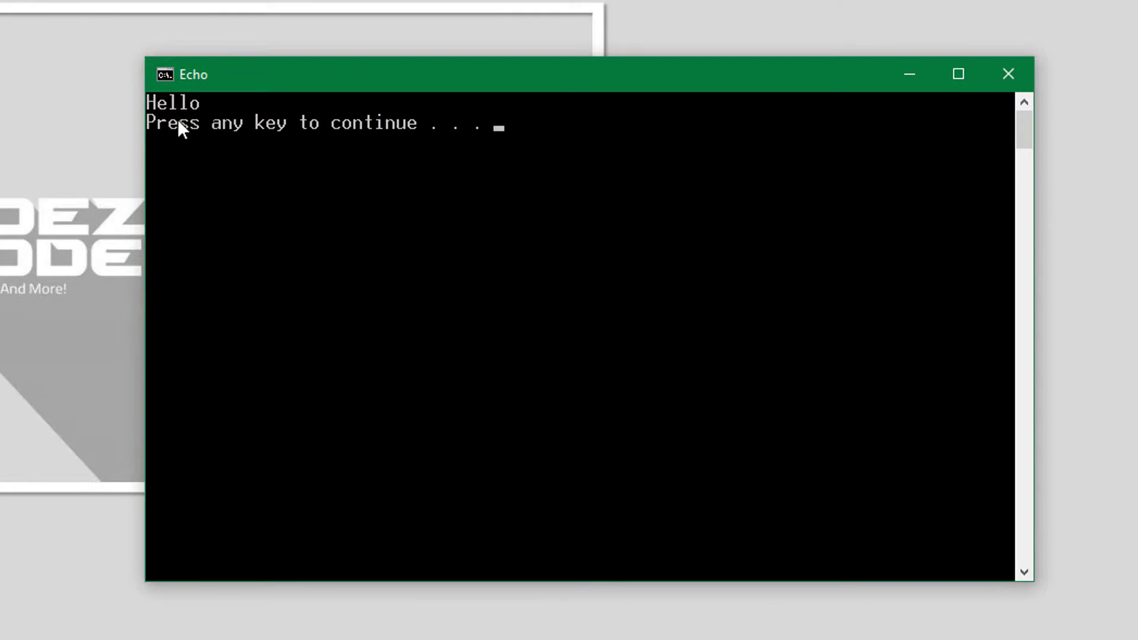
- Dismiss the Hello console and copy 'cmd /c echo Hello && pause' from the sticky note
key(enter)
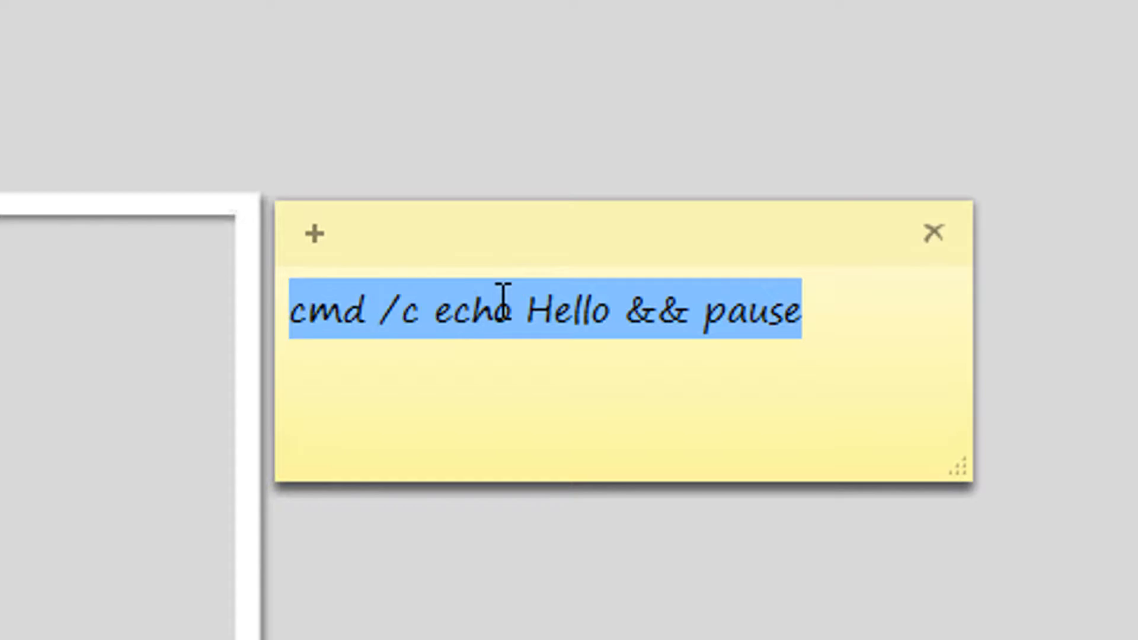
click(354, 310)
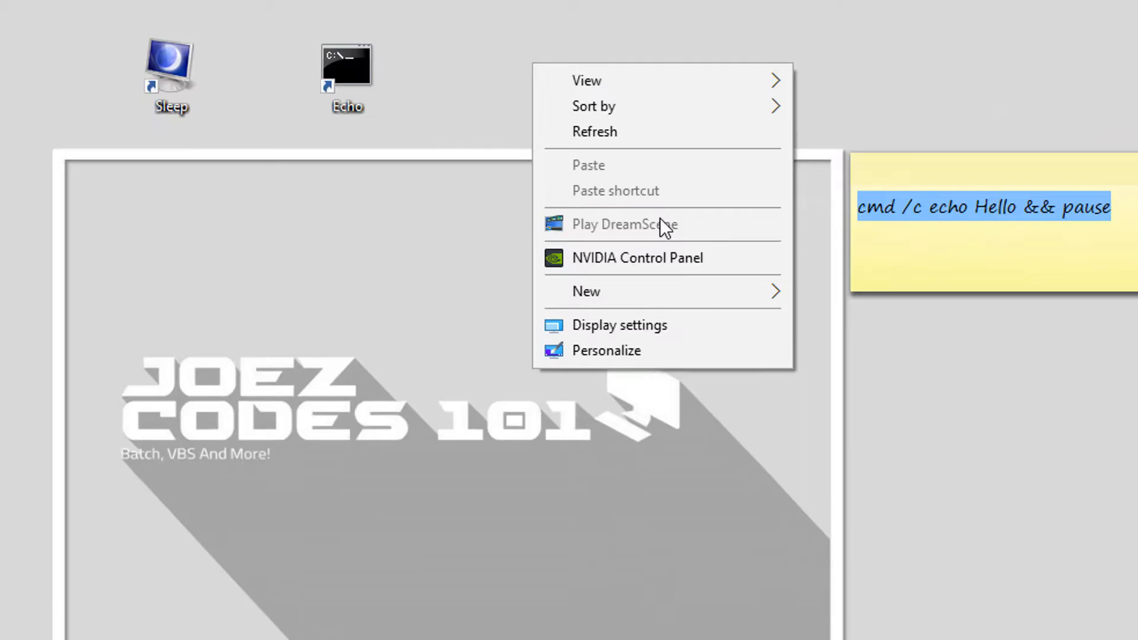
- Create a desktop shortcut targeting 'cmd /c echo Hello && pause', named cmd.exe
click(586, 291)
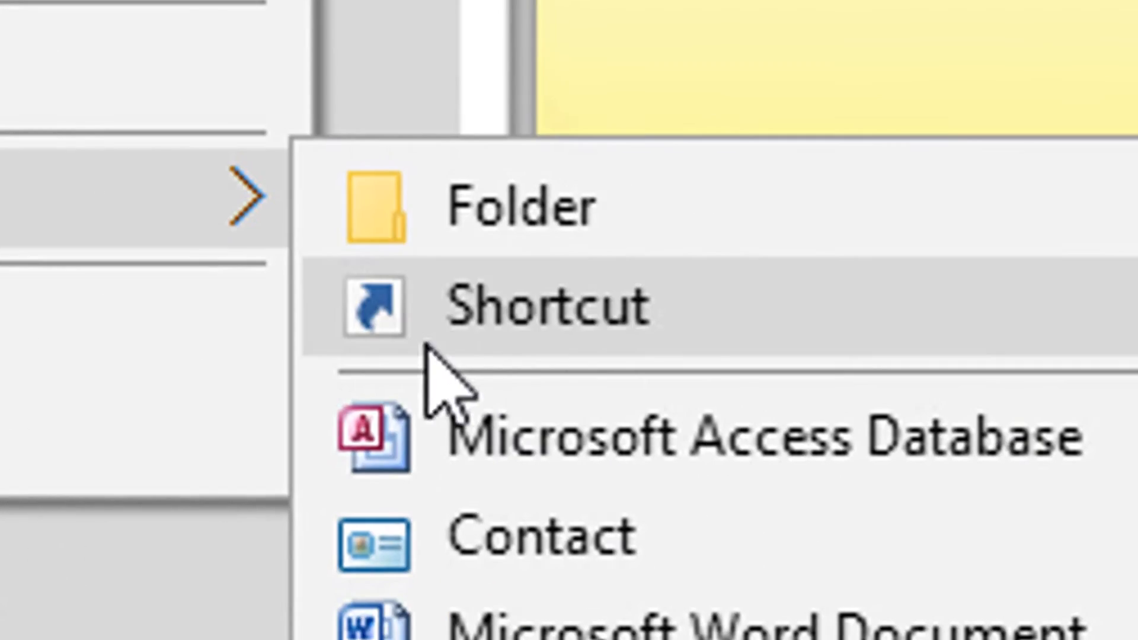
click(540, 305)
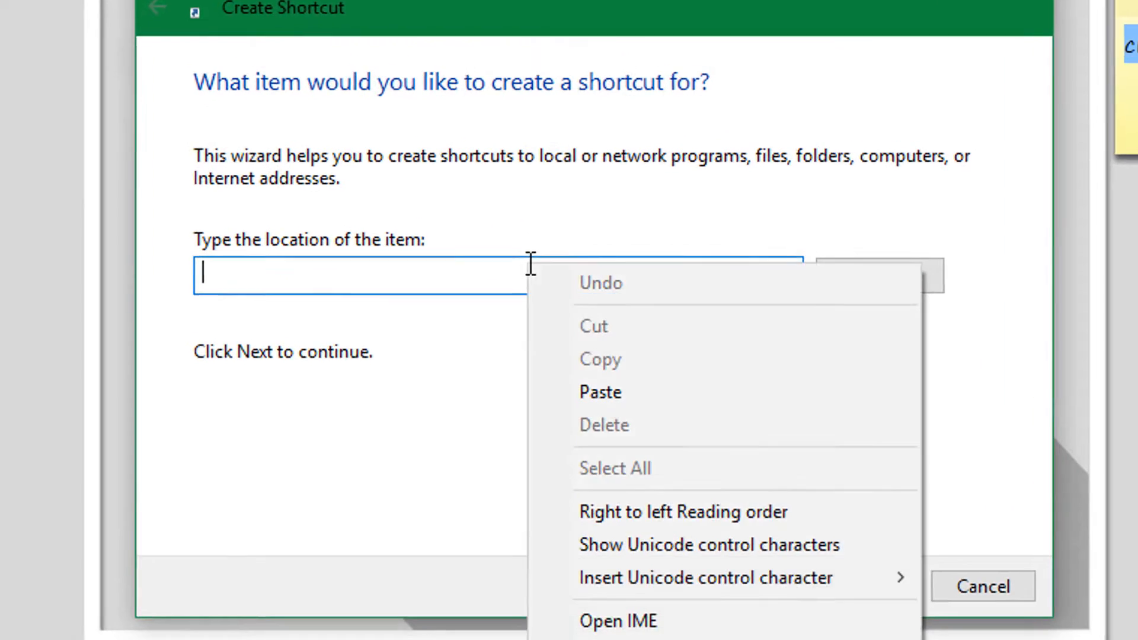
text(cmd /c echo Hello && pause)
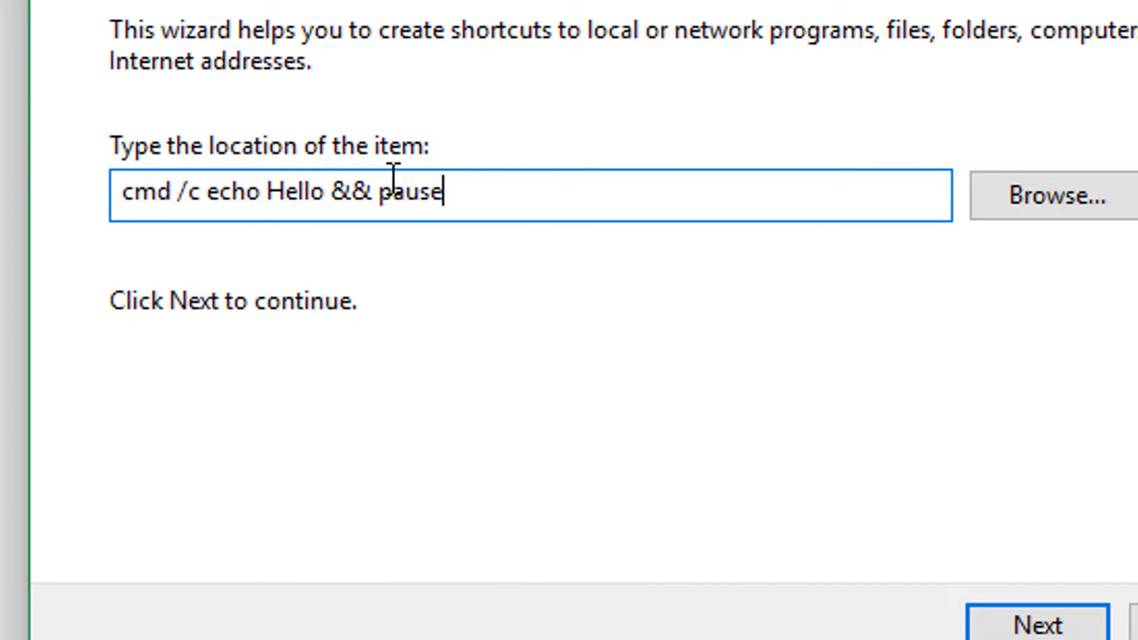
click(1038, 626)
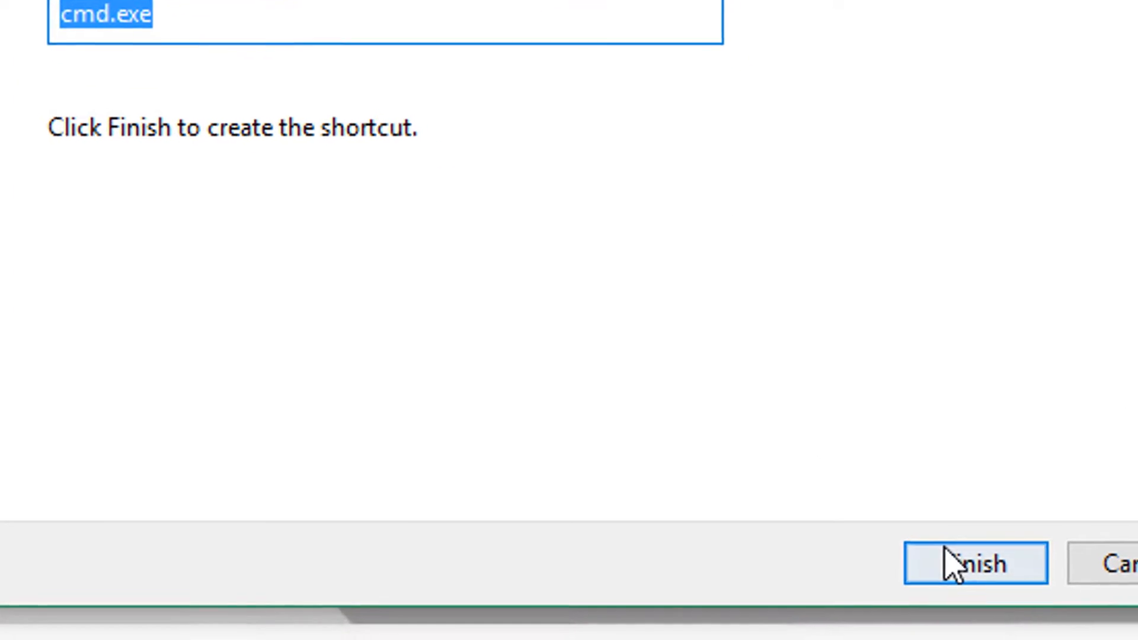
click(970, 564)
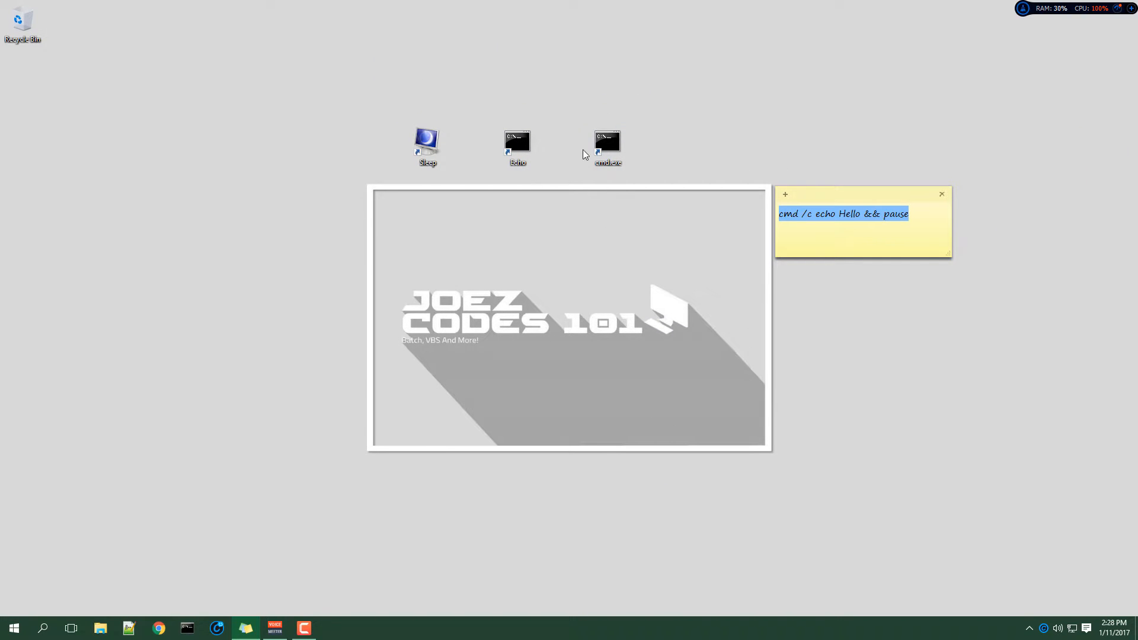
double_click(608, 141)
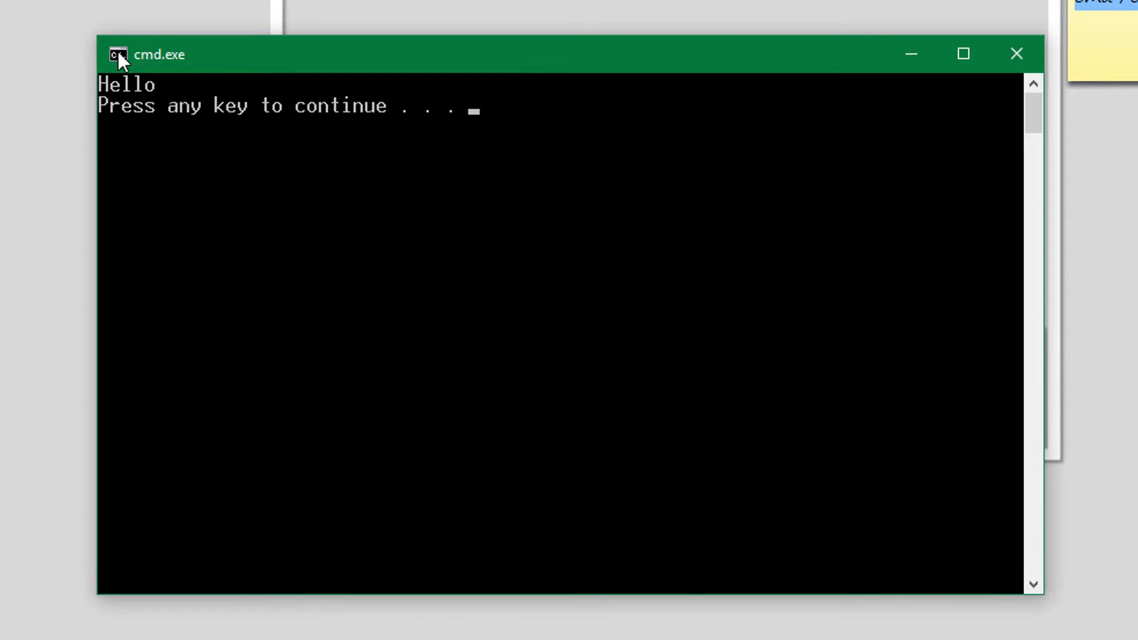
mouse_move(1015, 53)
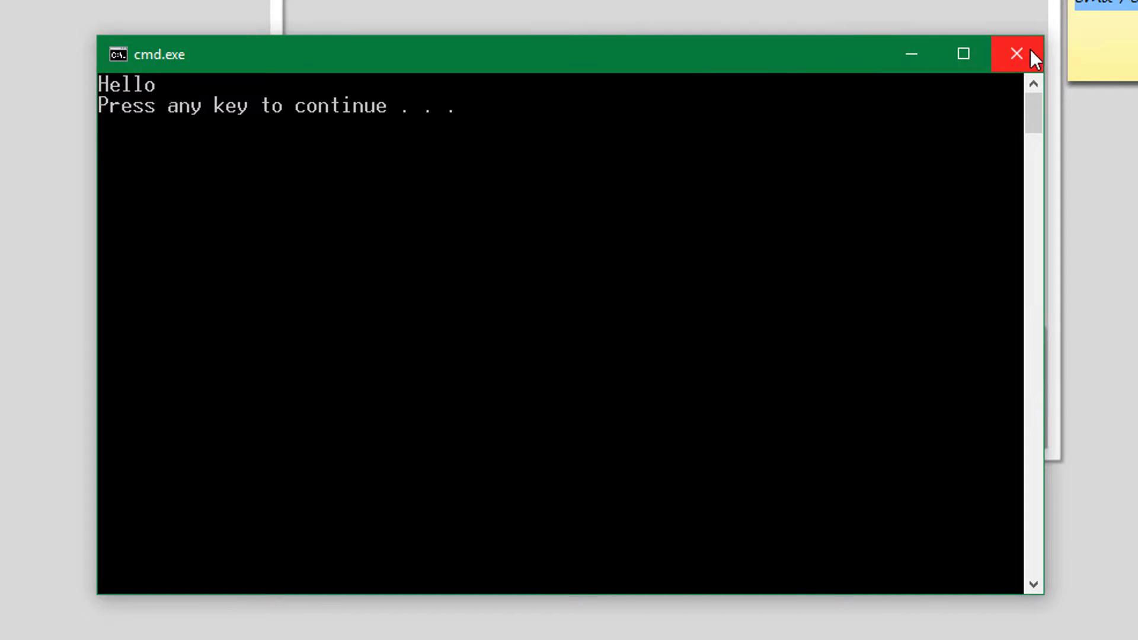
click(1013, 53)
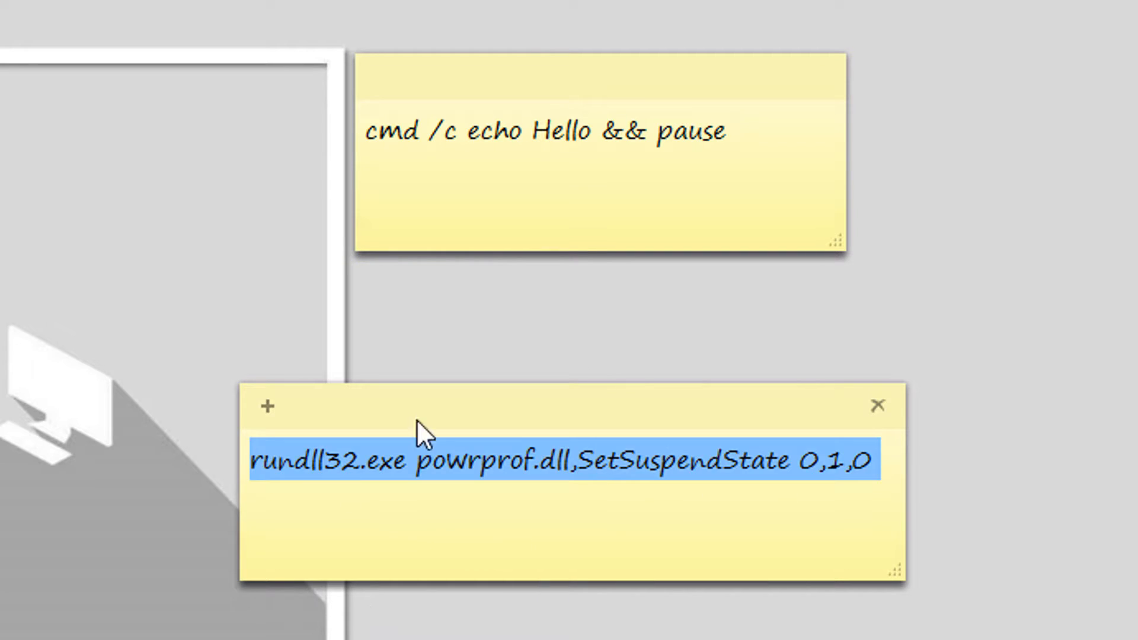
mouse_move(546, 496)
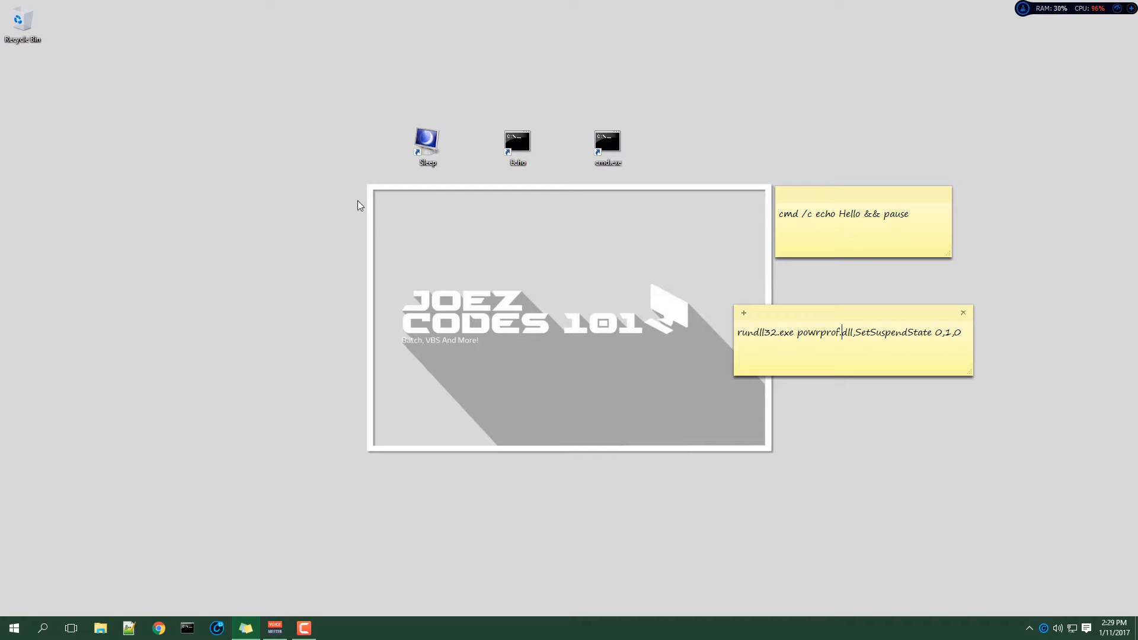
mouse_move(446, 245)
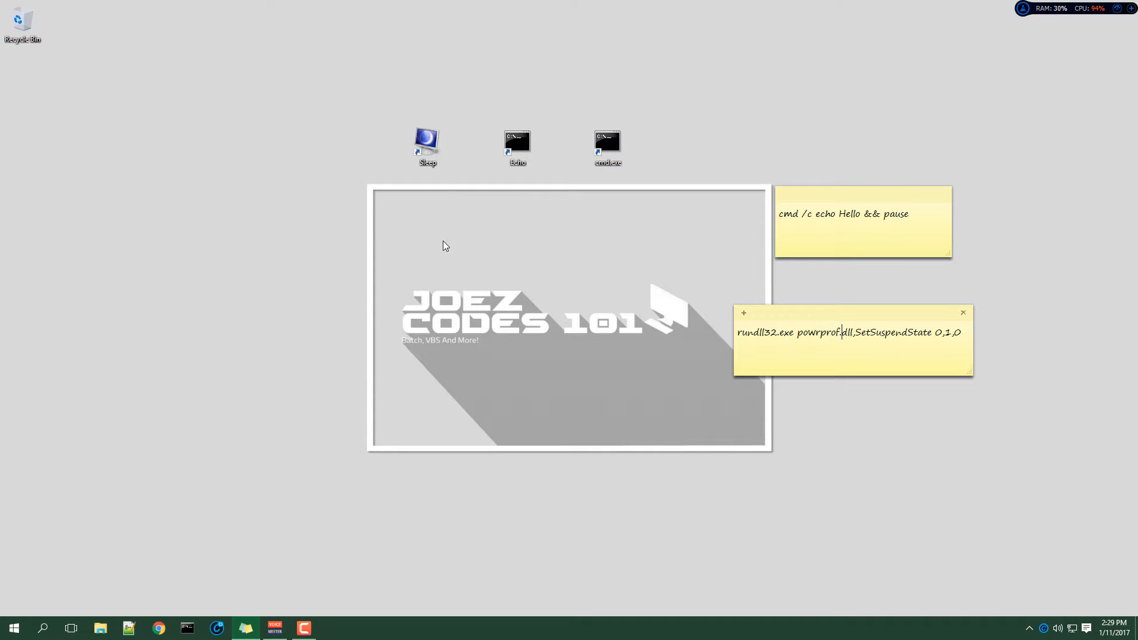